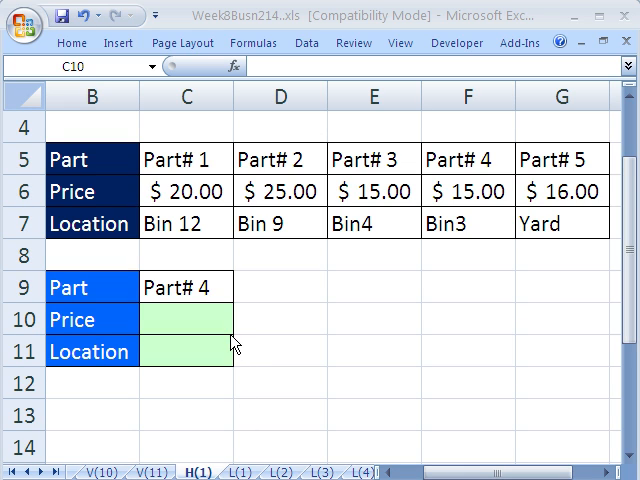
mouse_move(372, 146)
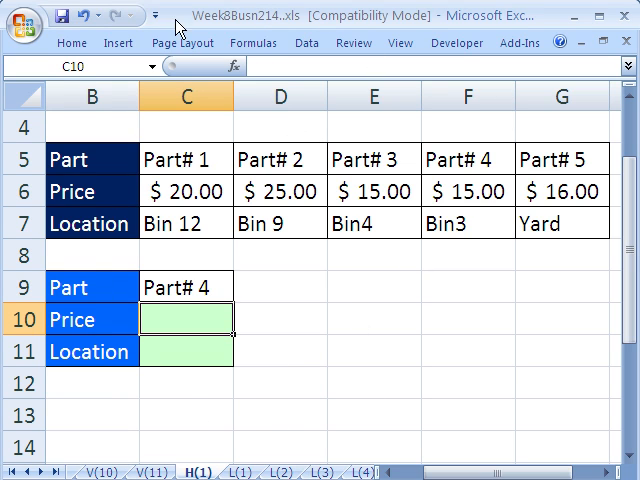
mouse_move(254, 44)
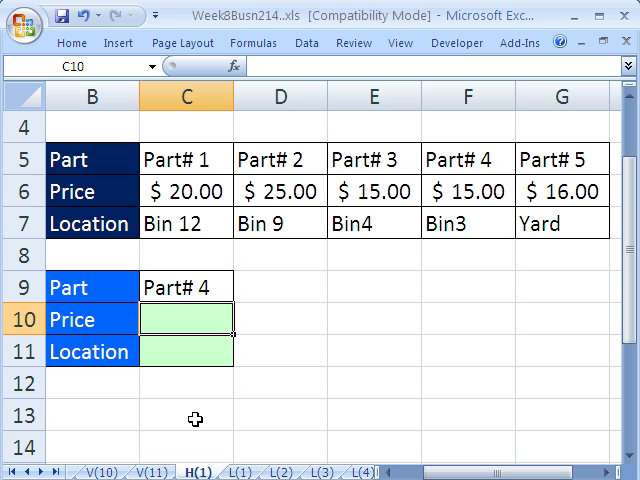
mouse_move(216, 400)
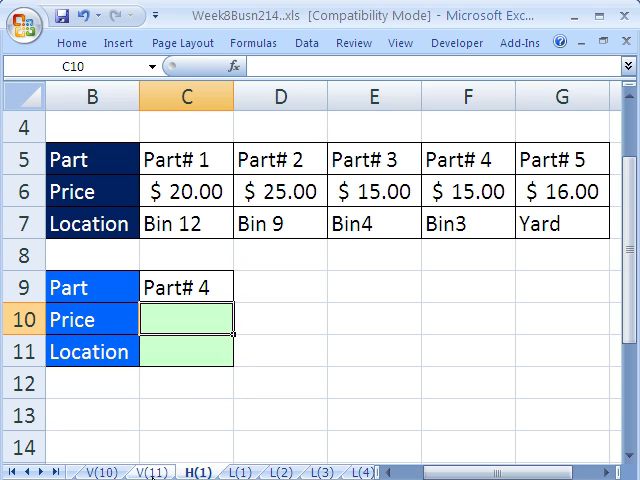
mouse_move(164, 152)
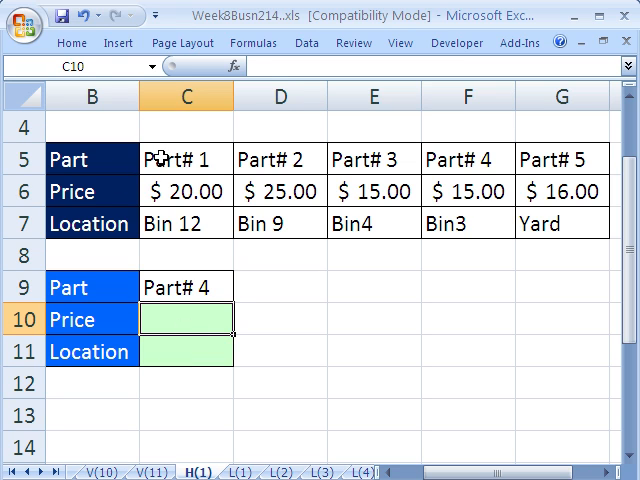
Highlight the part-name row and the row-7 location values to explain the lookup table.
drag(184, 160, 560, 160)
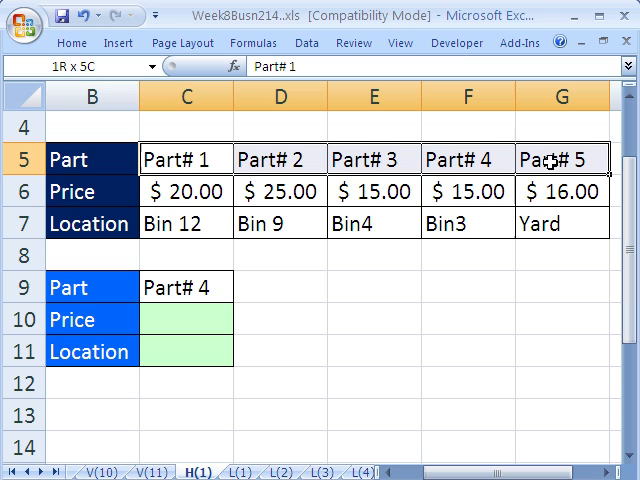
click(184, 160)
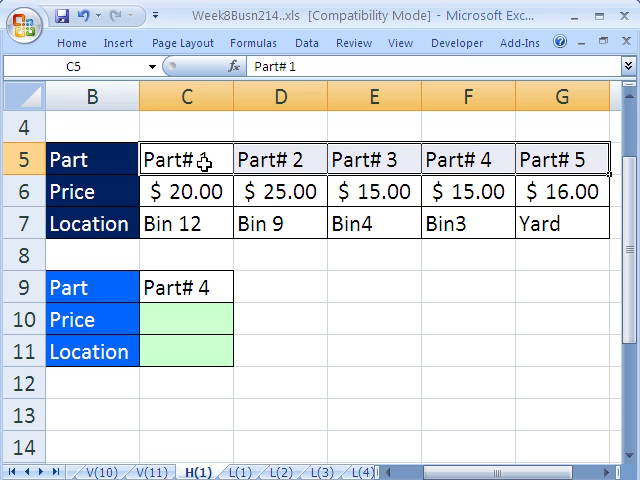
drag(184, 160, 562, 160)
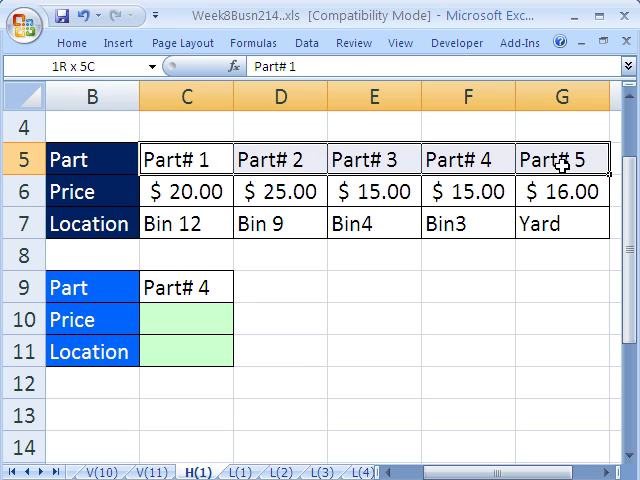
drag(184, 192, 468, 192)
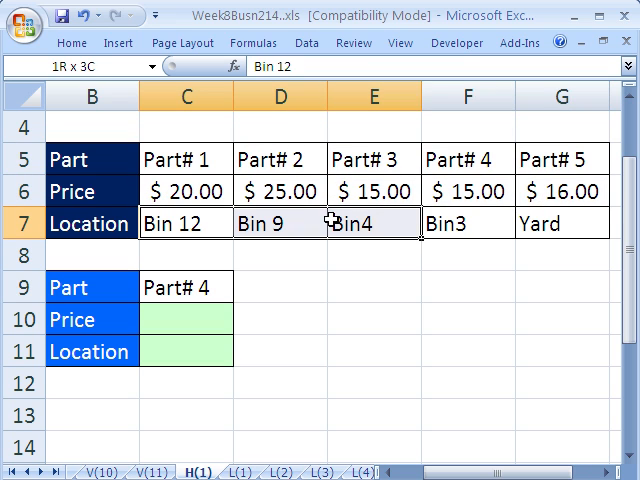
Choose Part# 2 from the dropdown in C9.
click(186, 320)
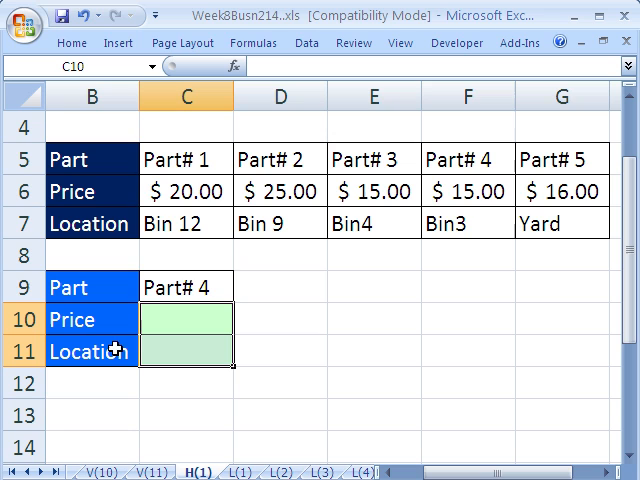
click(184, 288)
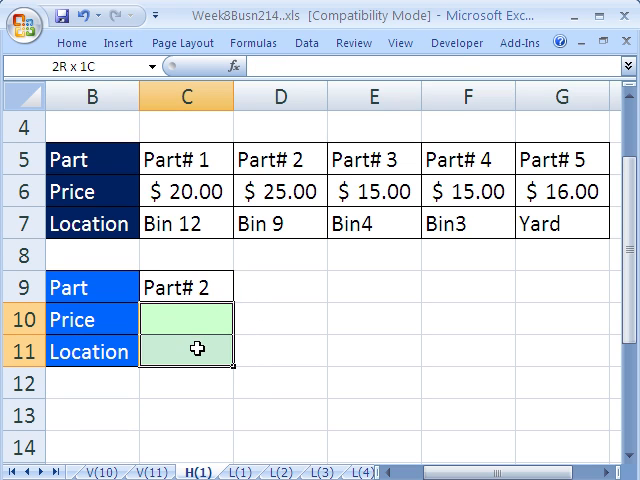
Start =HLOOKUP( in C10 with lookup value C$9 and absolute table range C$5:G$7.
click(196, 320)
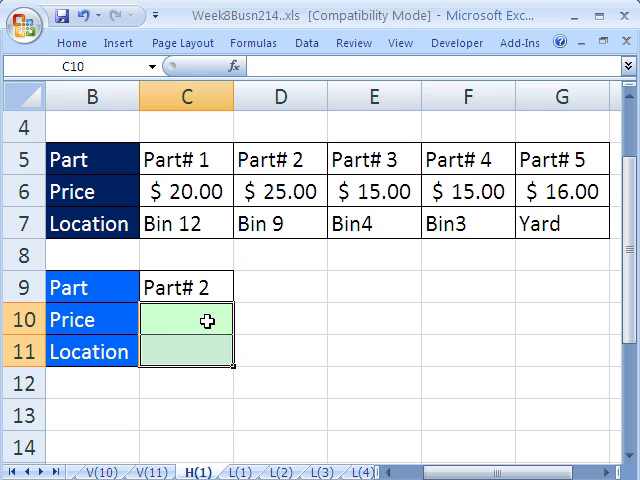
text(=hl)
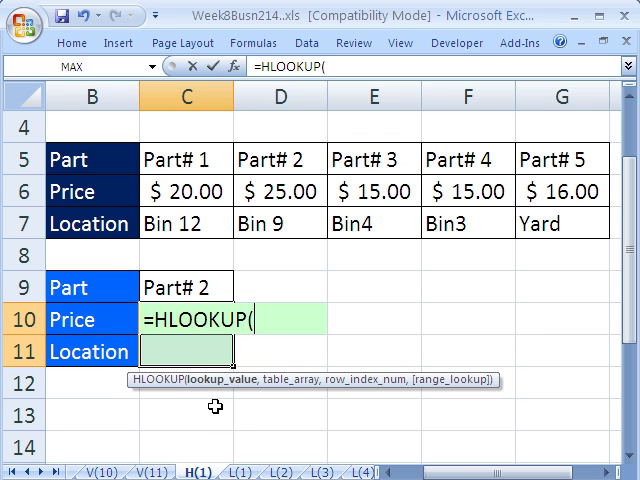
click(186, 288)
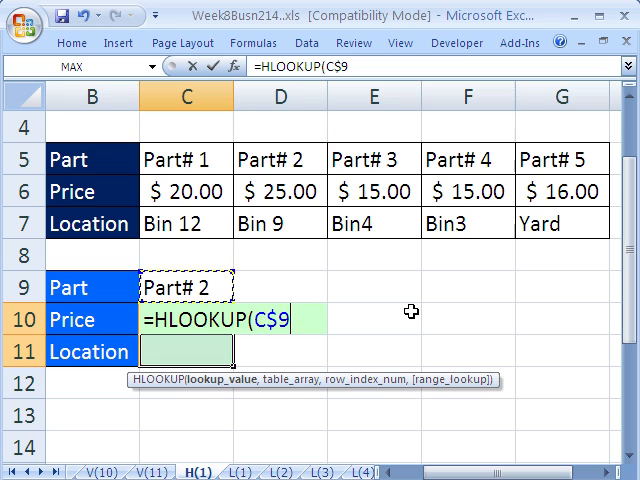
text(,C5:G7)
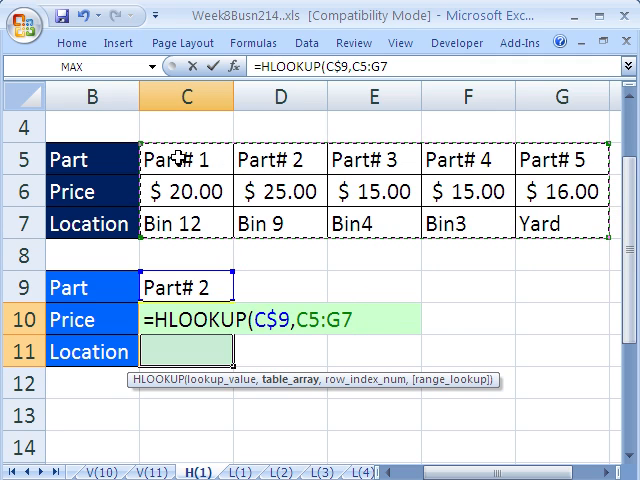
key(f4)
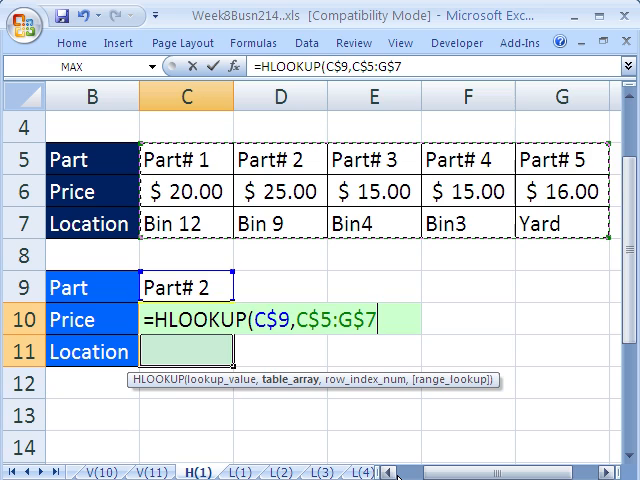
text(,)
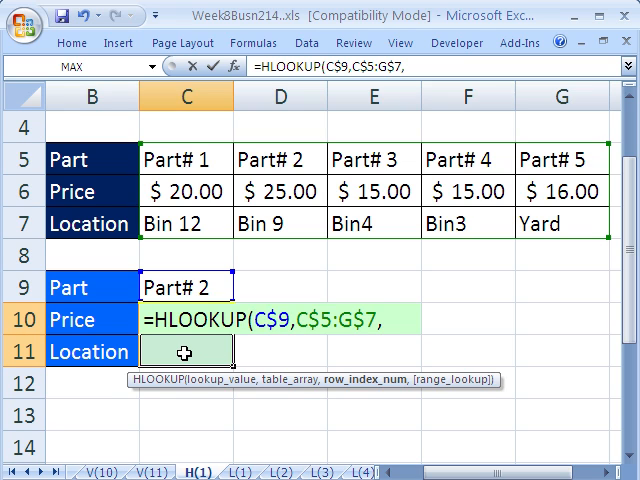
Enter ROWS(C$10:C10)+1 as the HLOOKUP's row index argument.
text(rows)
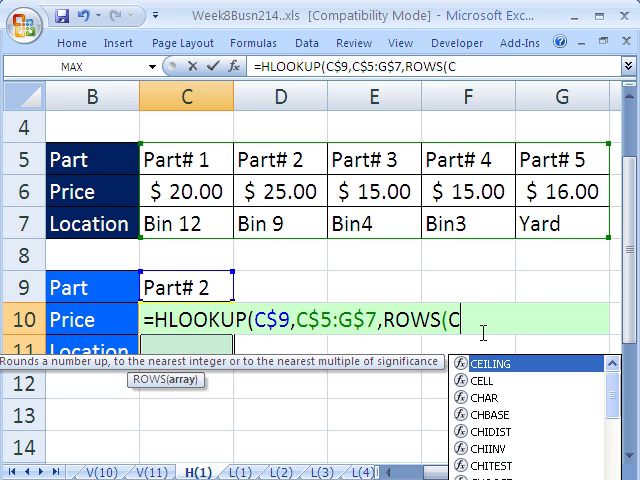
key(Backspace)
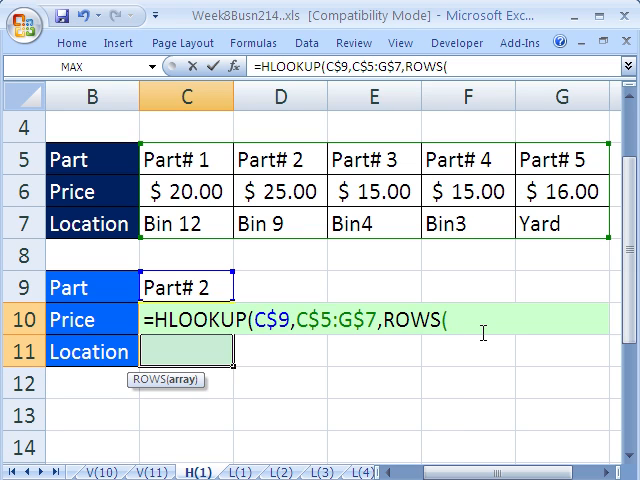
text(C$)
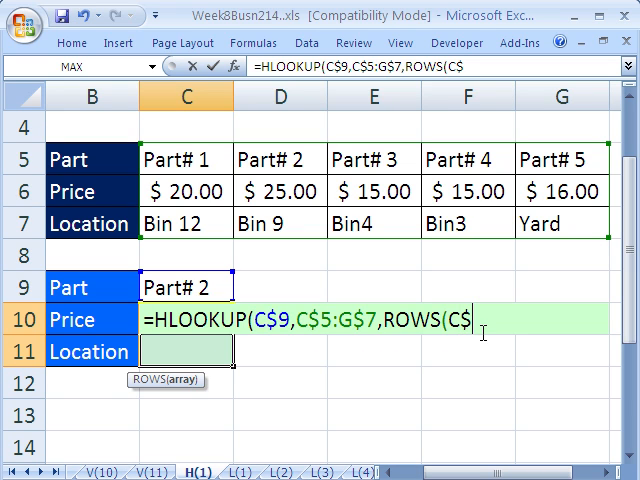
text(10))
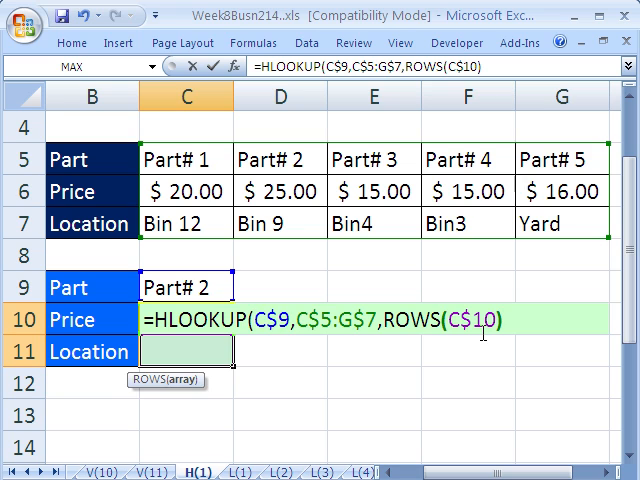
text(:)
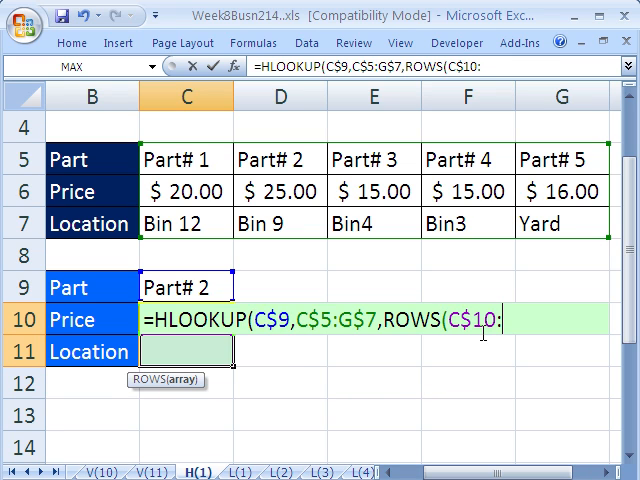
text(C10))
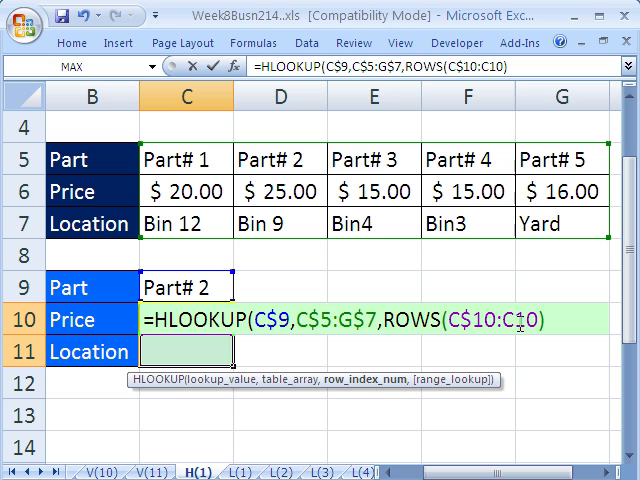
mouse_move(360, 380)
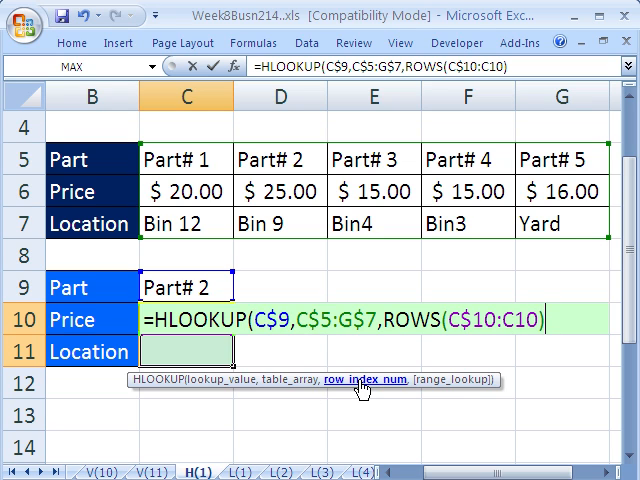
text(+)
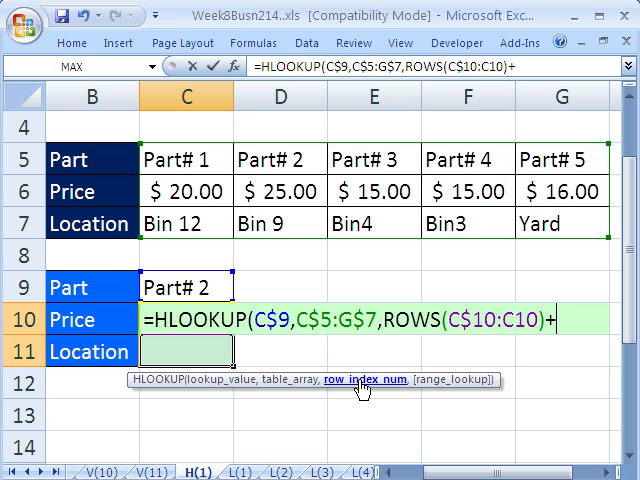
text(1)
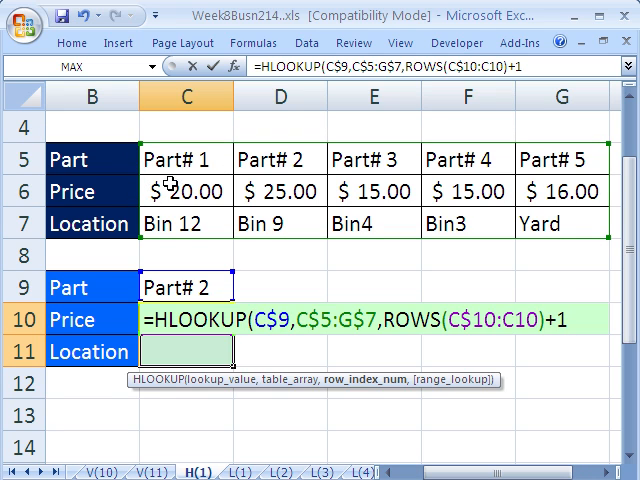
mouse_move(460, 350)
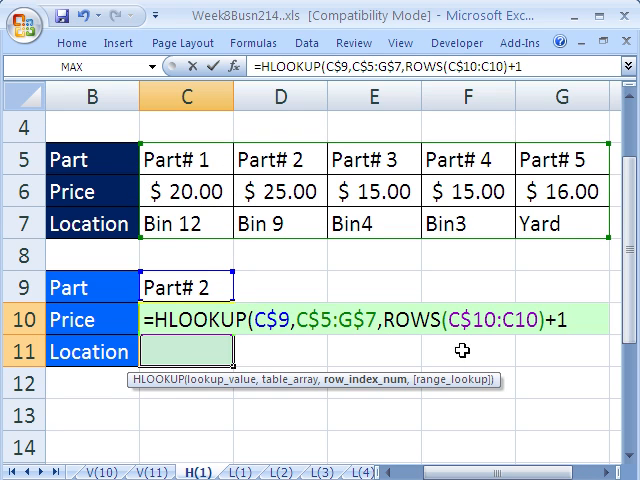
text(,)
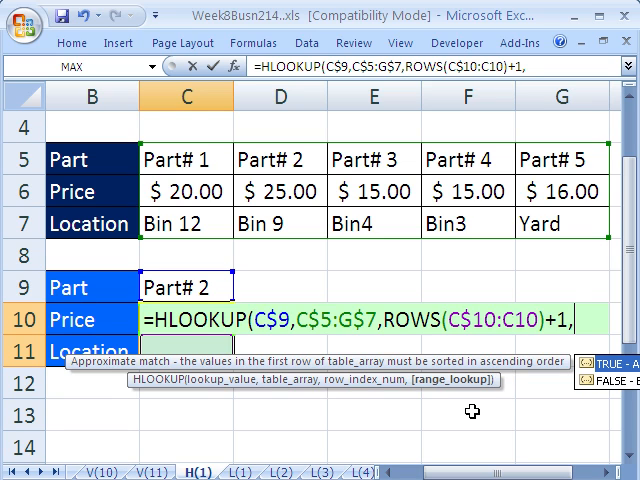
Finish with exact match 0), fill C10:C11, and test with Part# 5 returning $16.00 and Yard.
text(0))
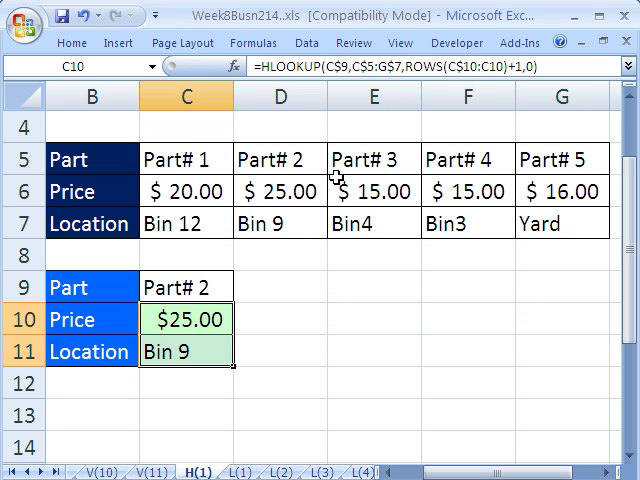
mouse_move(244, 284)
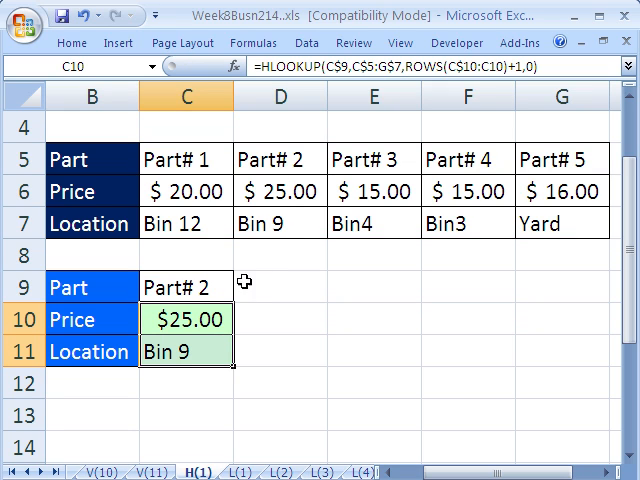
click(242, 288)
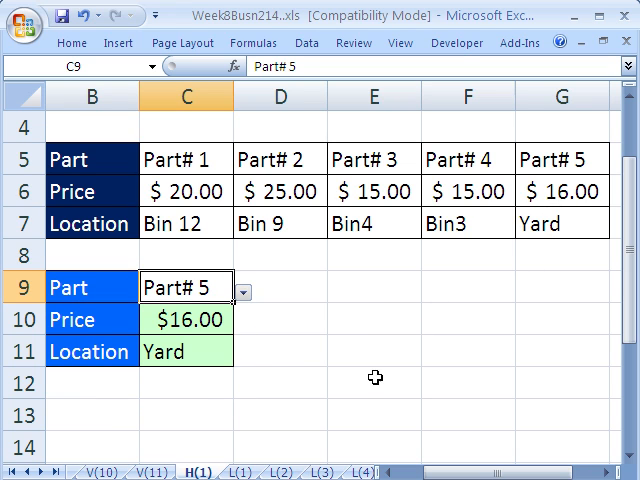
mouse_move(376, 378)
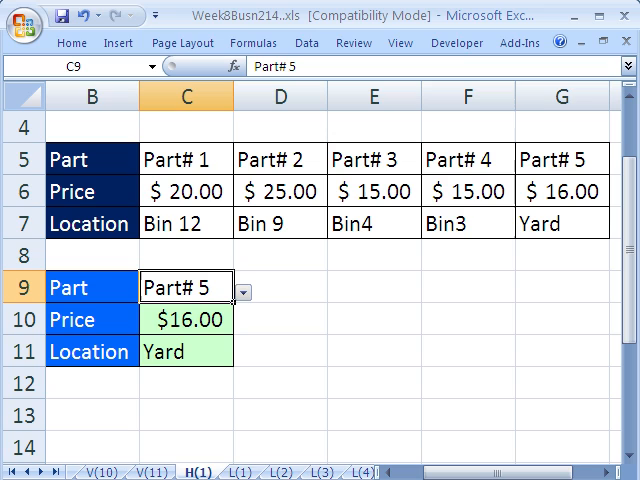